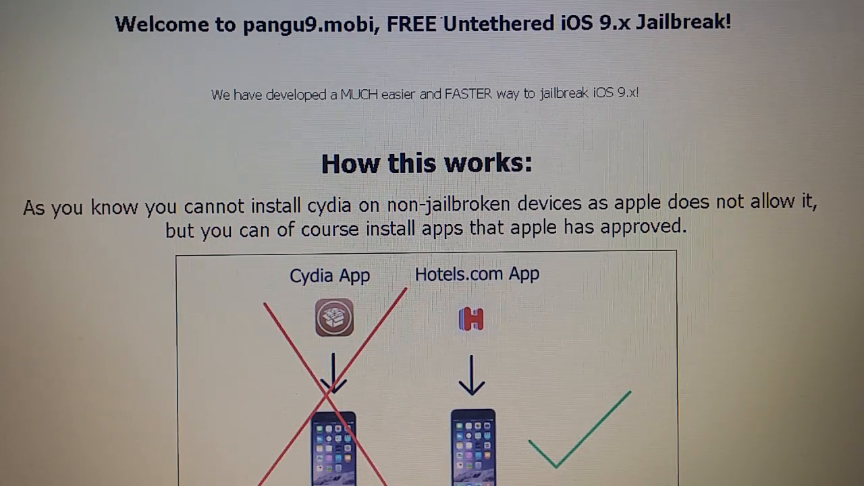
# Scroll through the computer's web page, then swipe to the iPhone home screen page with app icons.
pyautogui.scroll(-3)
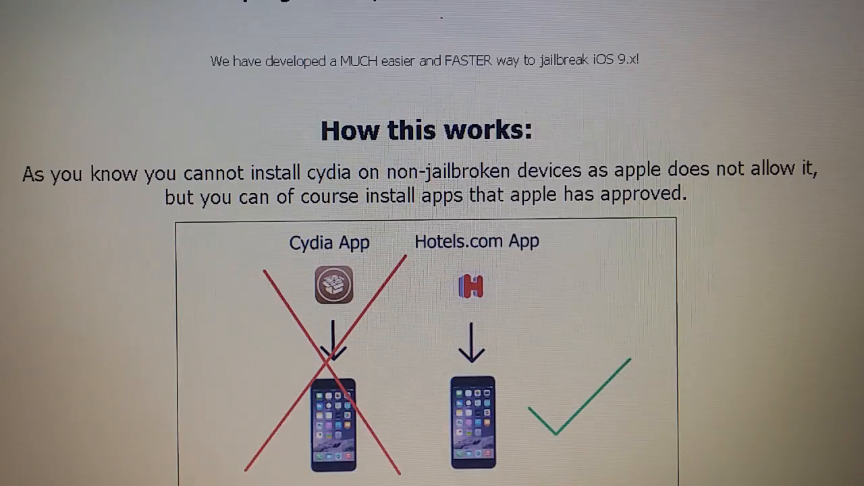
pyautogui.scroll(-3)
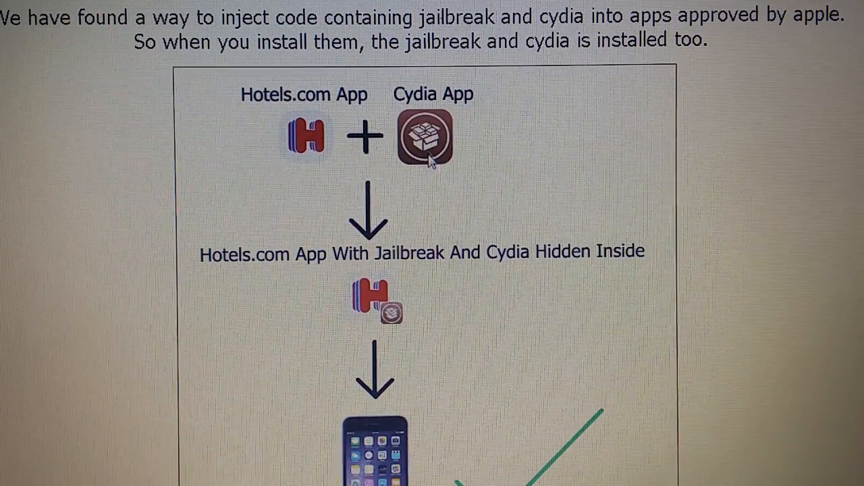
pyautogui.moveTo(314, 159)
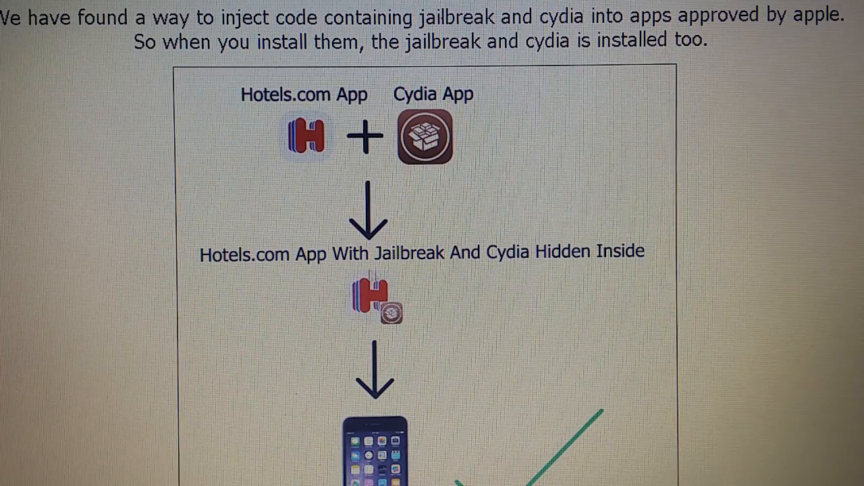
pyautogui.moveTo(412, 330)
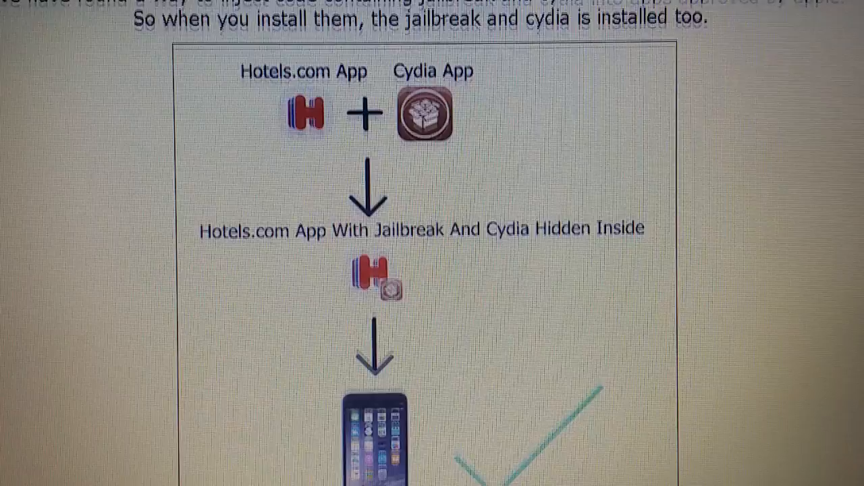
pyautogui.scroll(-3)
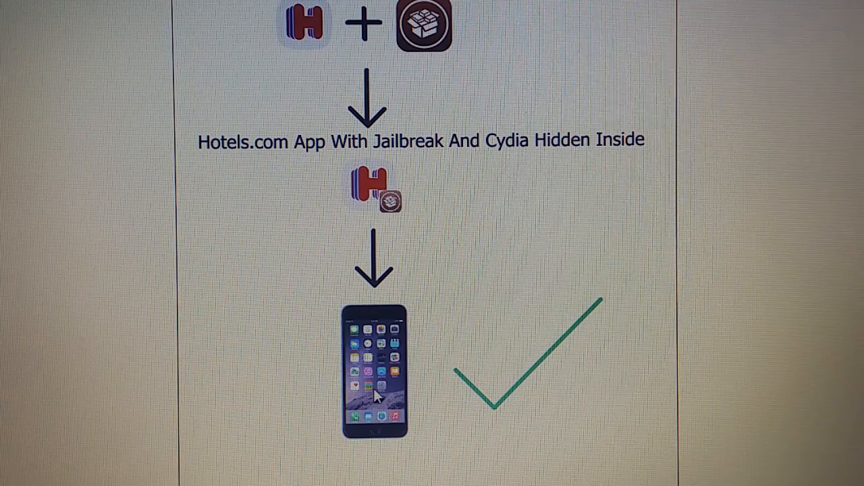
pyautogui.moveTo(461, 377)
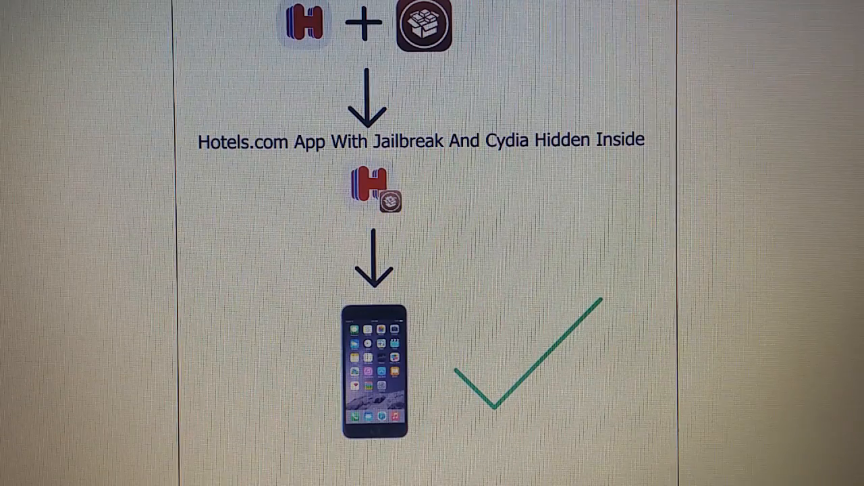
pyautogui.scroll(-3)
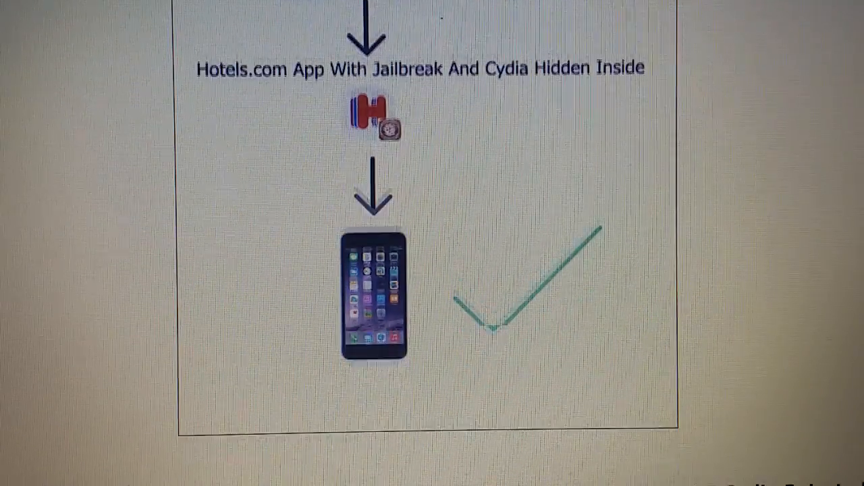
pyautogui.scroll(-3)
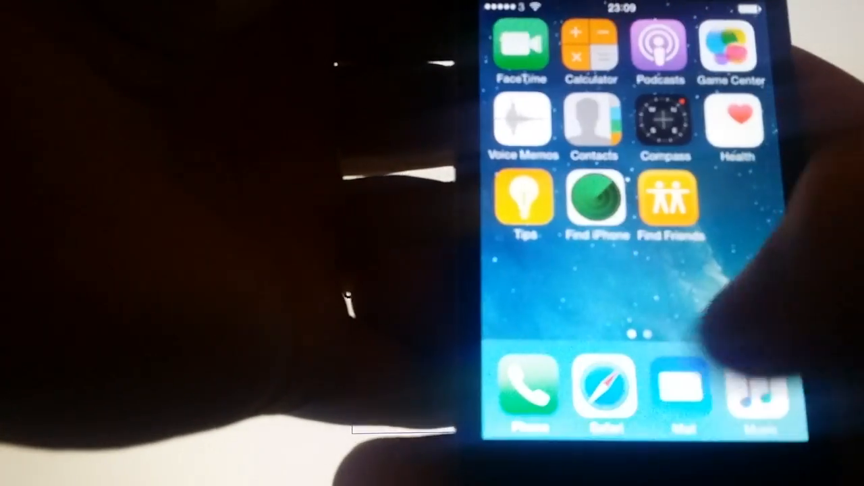
pyautogui.hscroll(3)
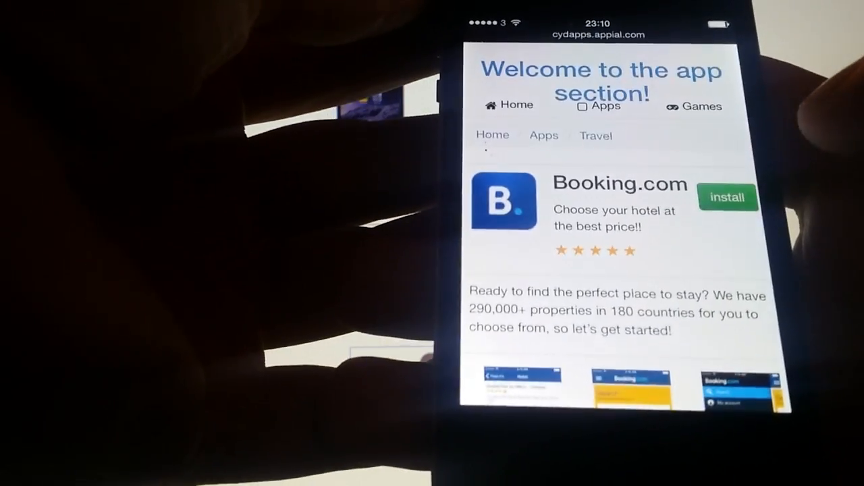
# Install Booking.com from the cydapps.appial.com offer via its App Store page.
pyautogui.click(727, 197)
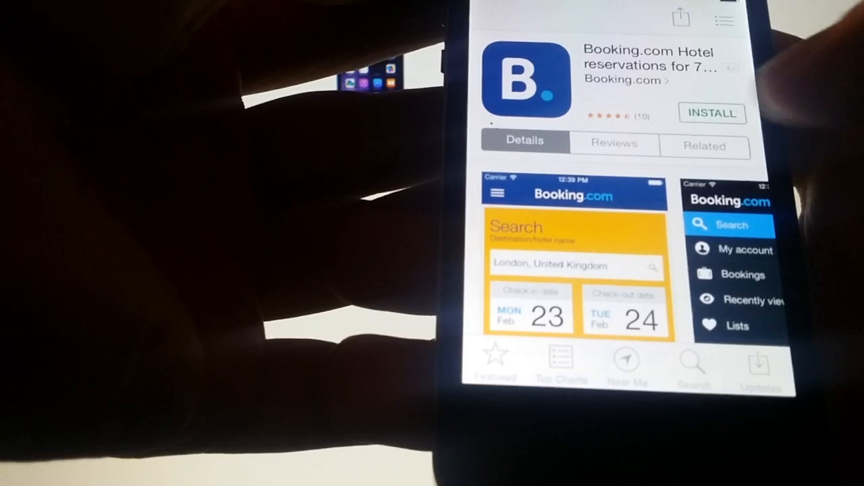
pyautogui.click(712, 113)
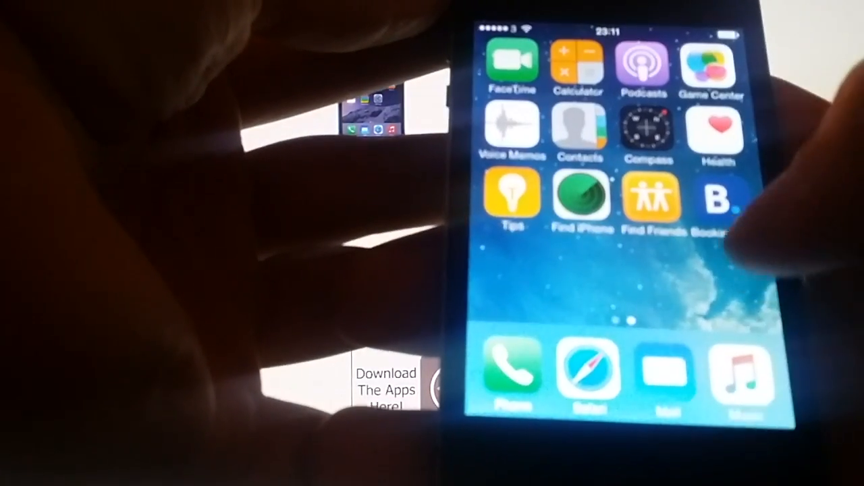
# Launch Booking.com, browse the Lists page, and land on the Contact us support page.
pyautogui.click(721, 200)
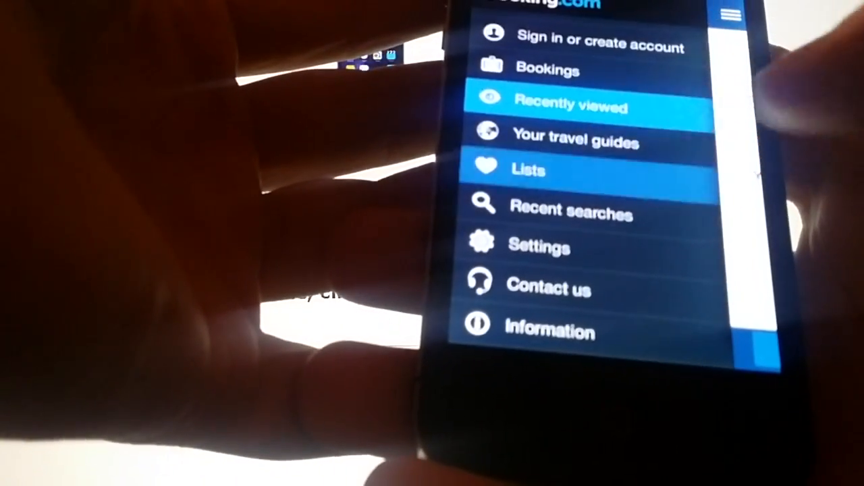
pyautogui.click(530, 169)
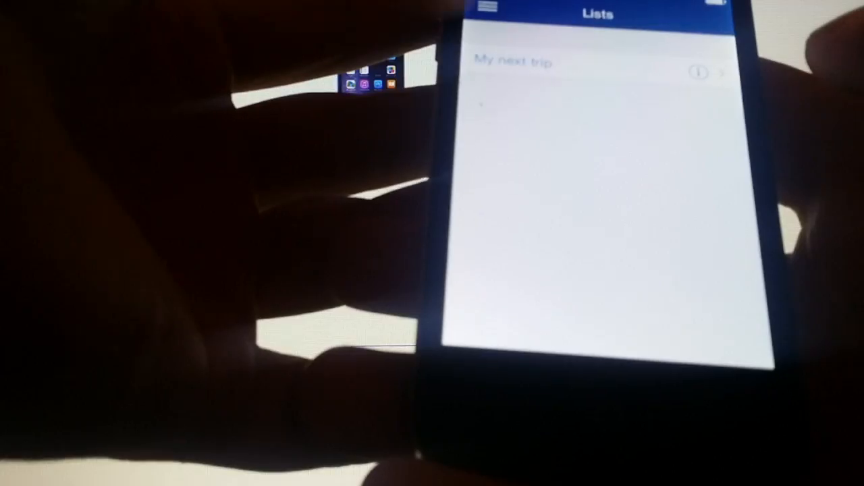
pyautogui.click(488, 8)
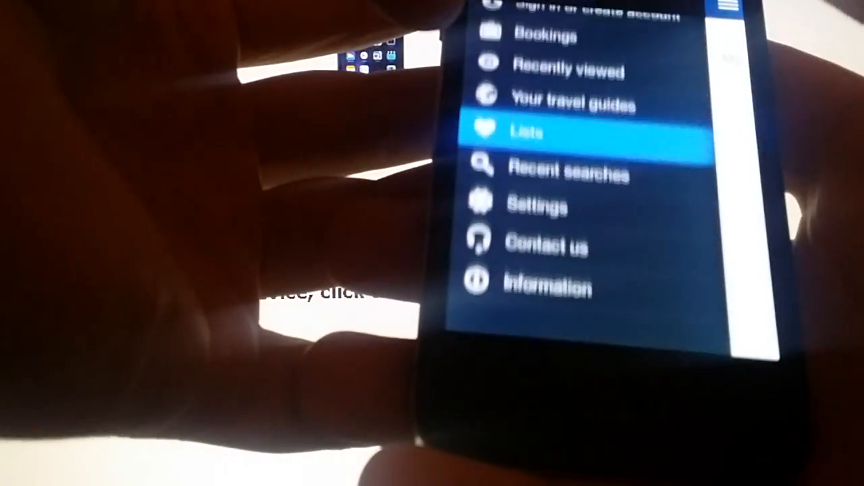
pyautogui.click(549, 246)
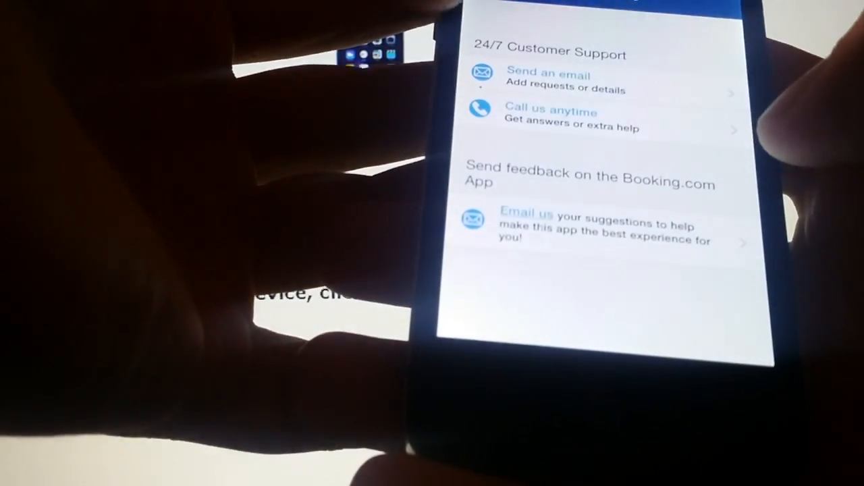